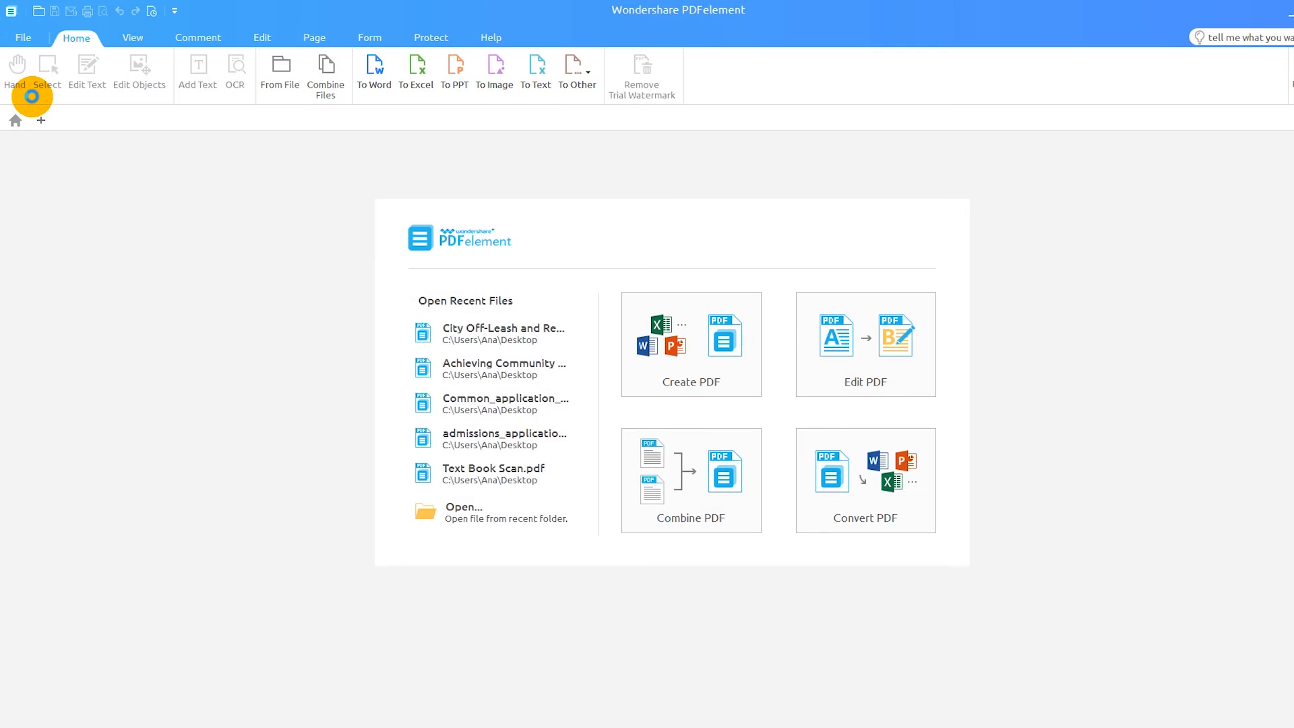
# - Open the recent City Off-Leash plan PDF from the Home screen
pyautogui.click(501, 328)
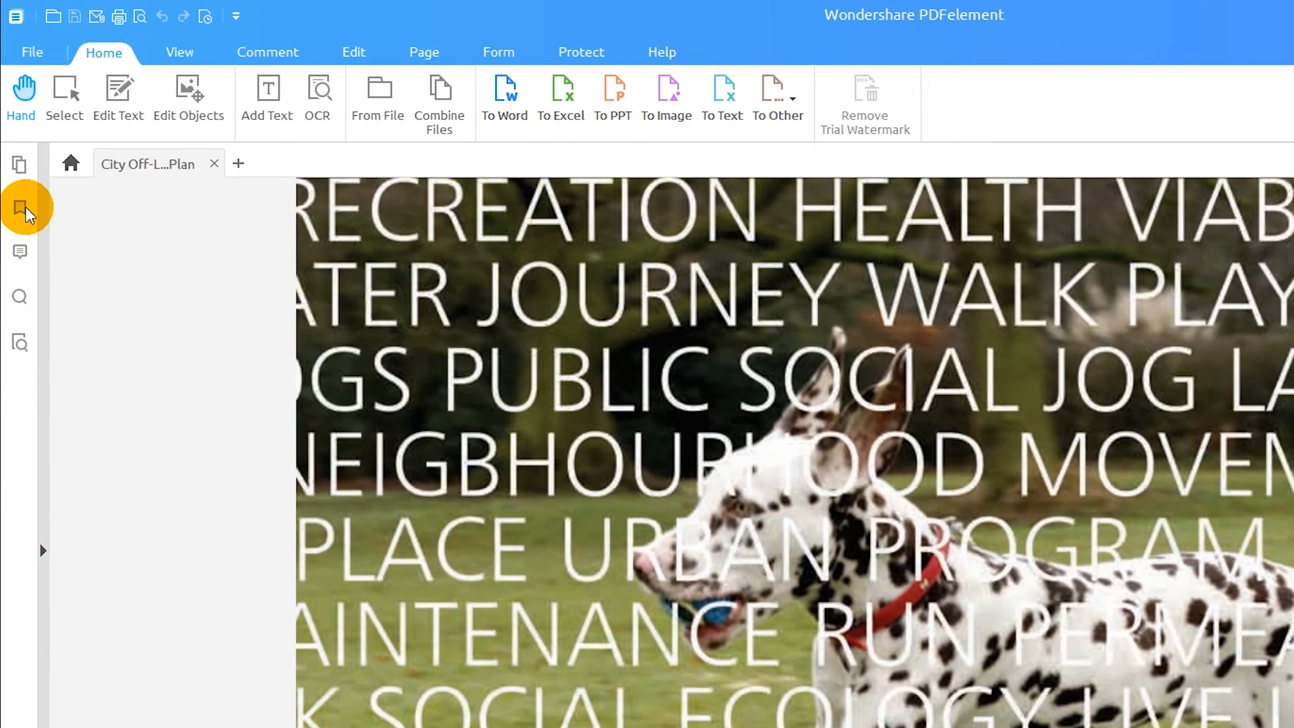
# - Add bookmarks front page, table of contents and introduction from the Bookmark panel
pyautogui.click(19, 206)
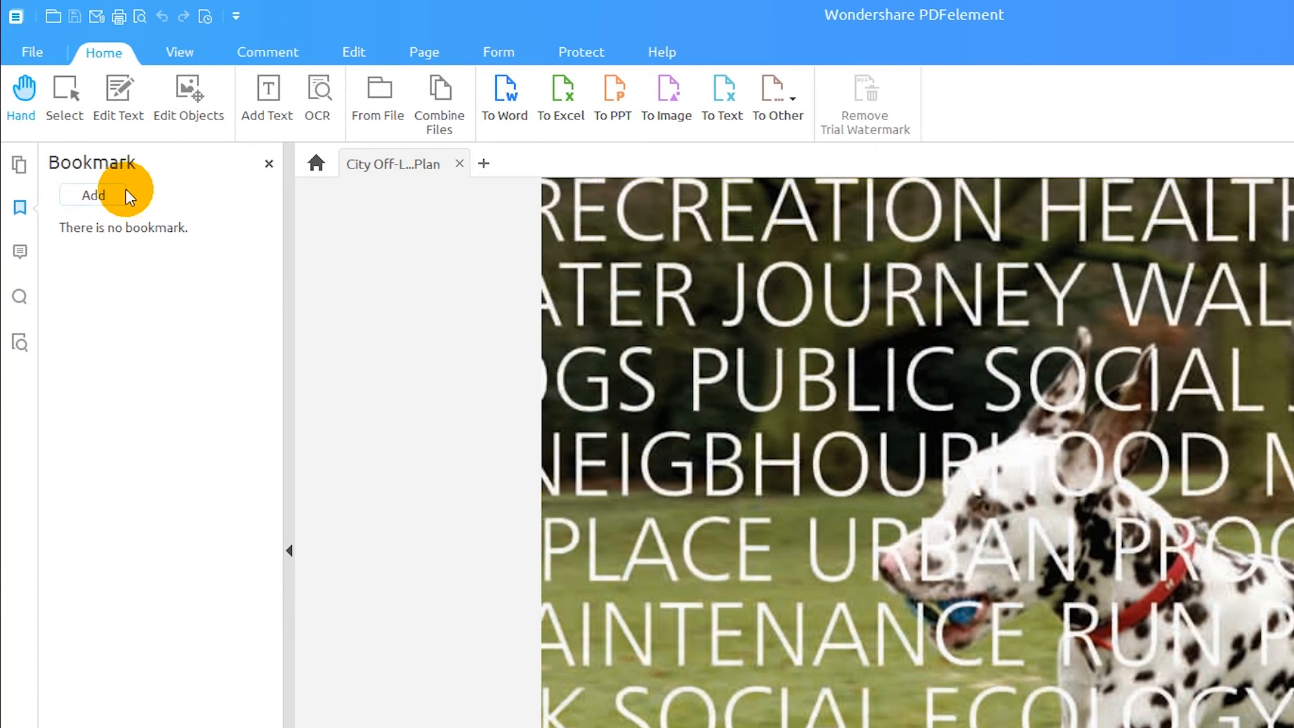
pyautogui.click(93, 195)
pyautogui.write('table of contents')
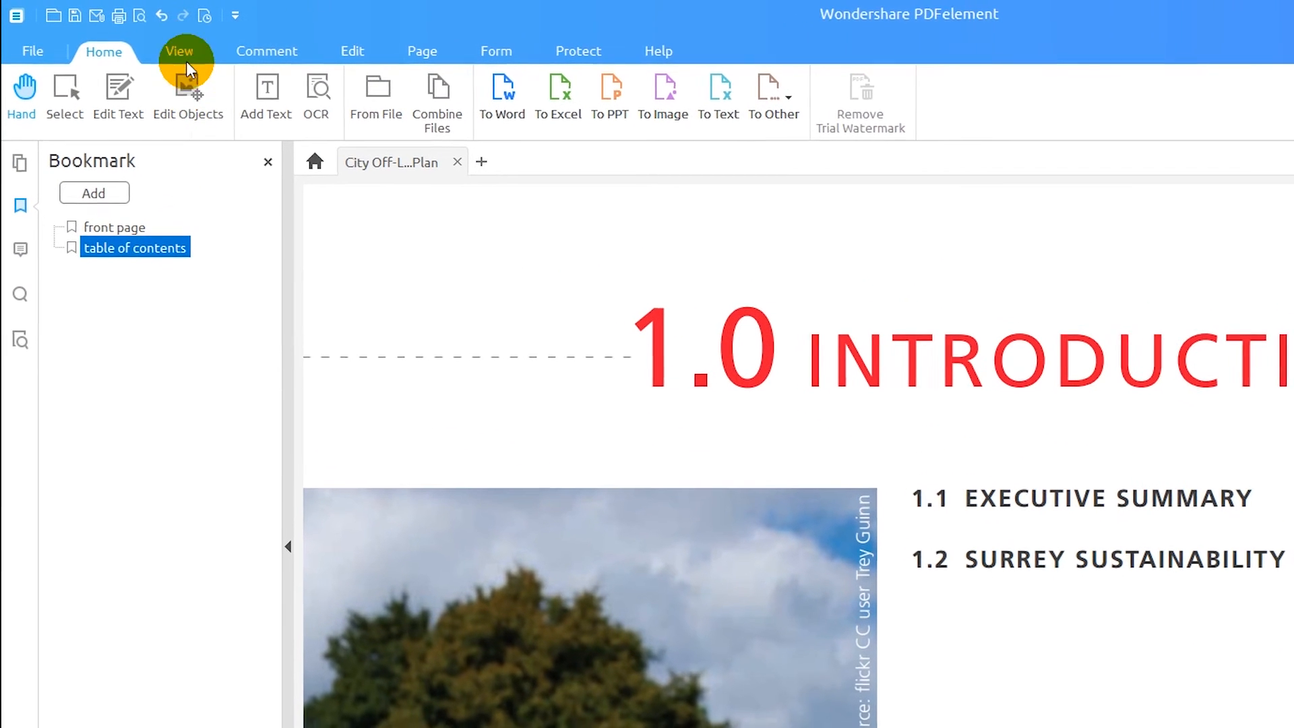
pyautogui.click(180, 51)
pyautogui.write('introduction')
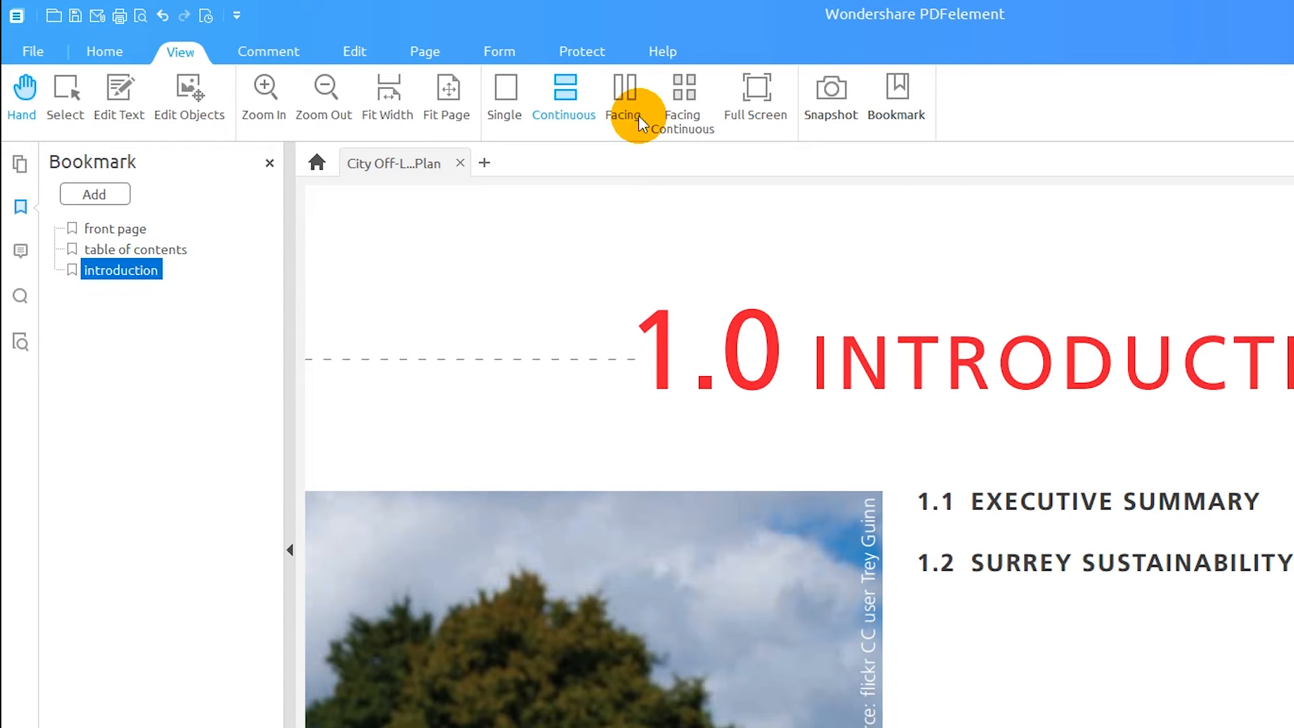
# - Delete the introduction bookmark and rename front page to 'cover page'
pyautogui.rightClick(120, 269)
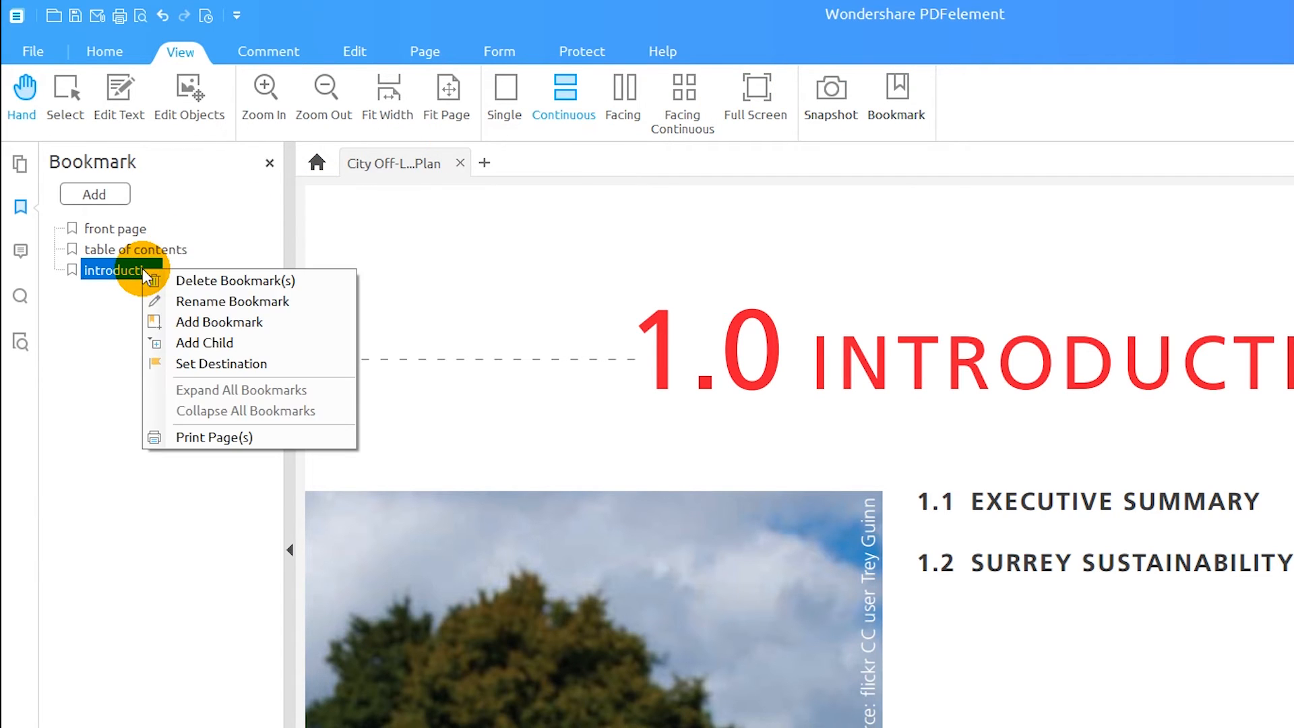
pyautogui.moveTo(234, 287)
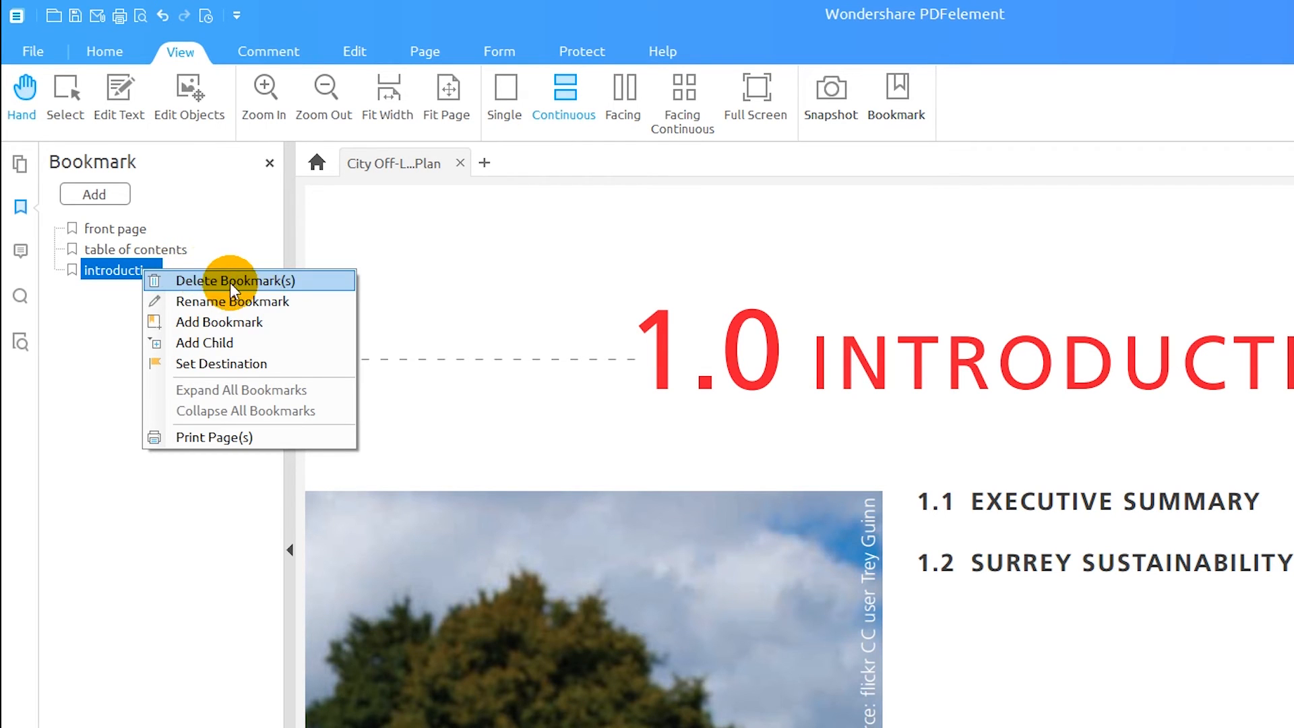
pyautogui.click(232, 281)
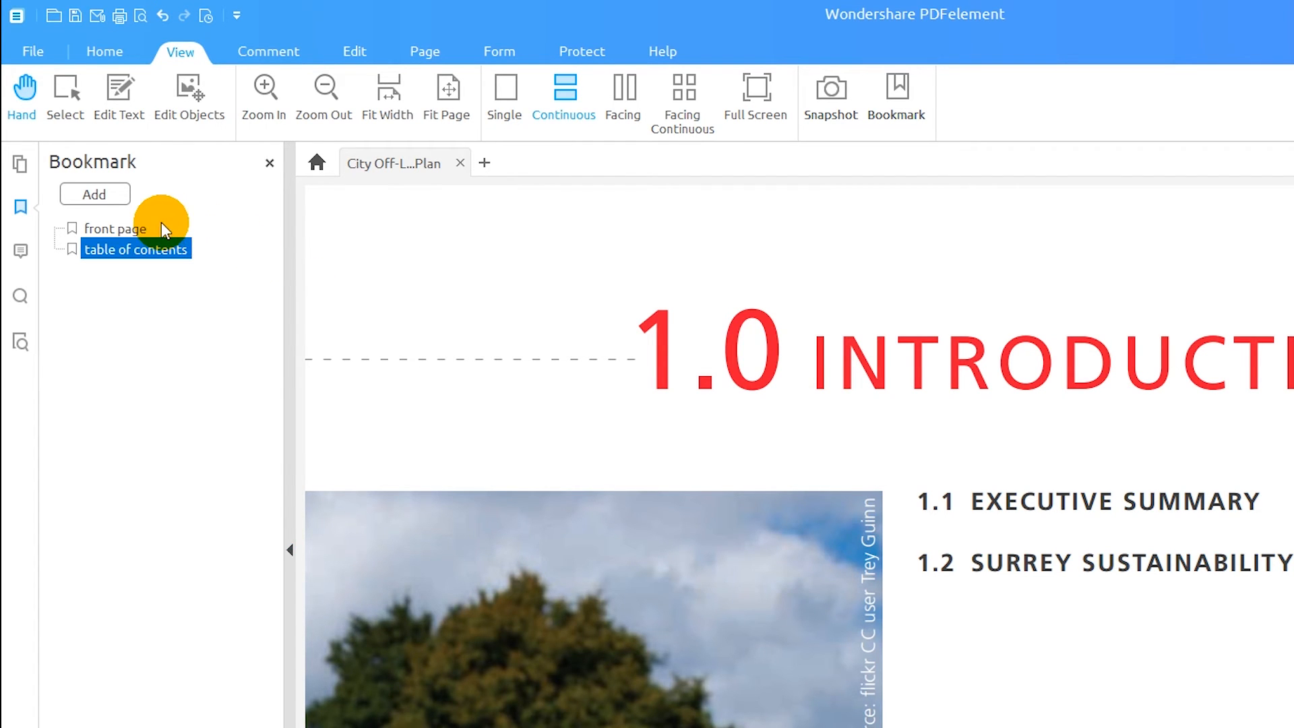
pyautogui.rightClick(114, 228)
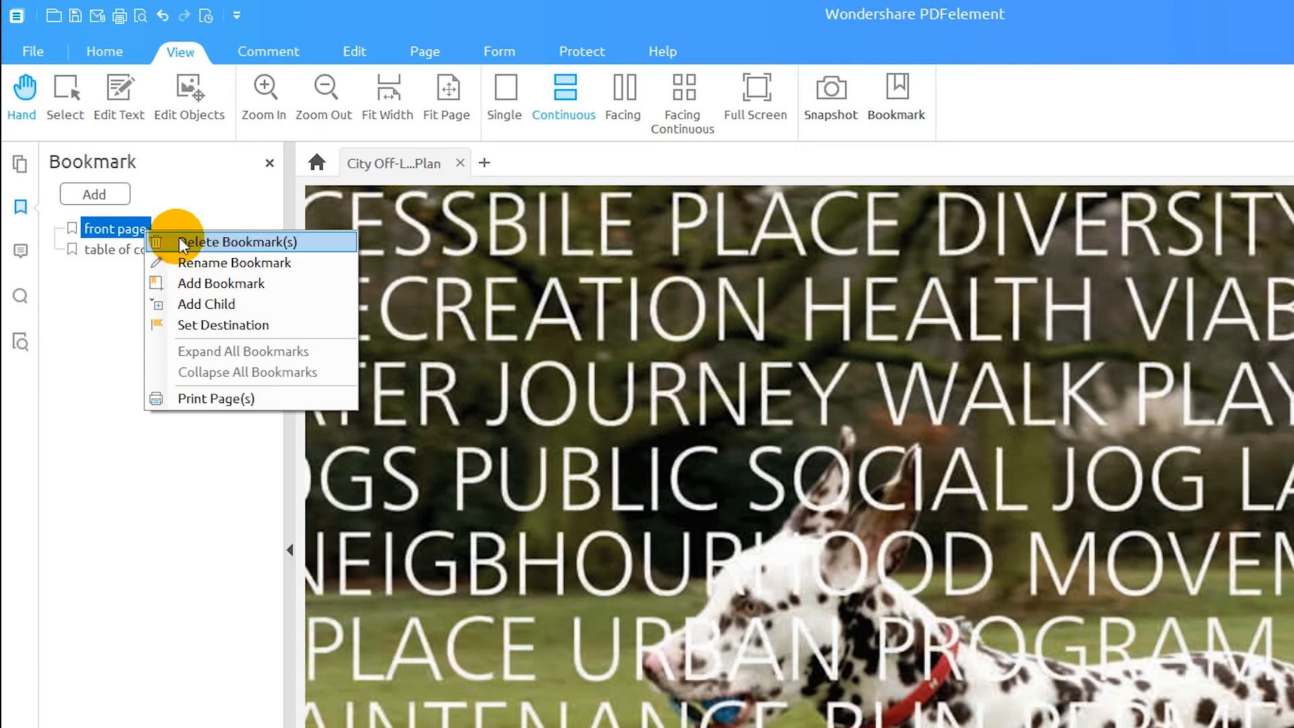
pyautogui.write('cover pa')
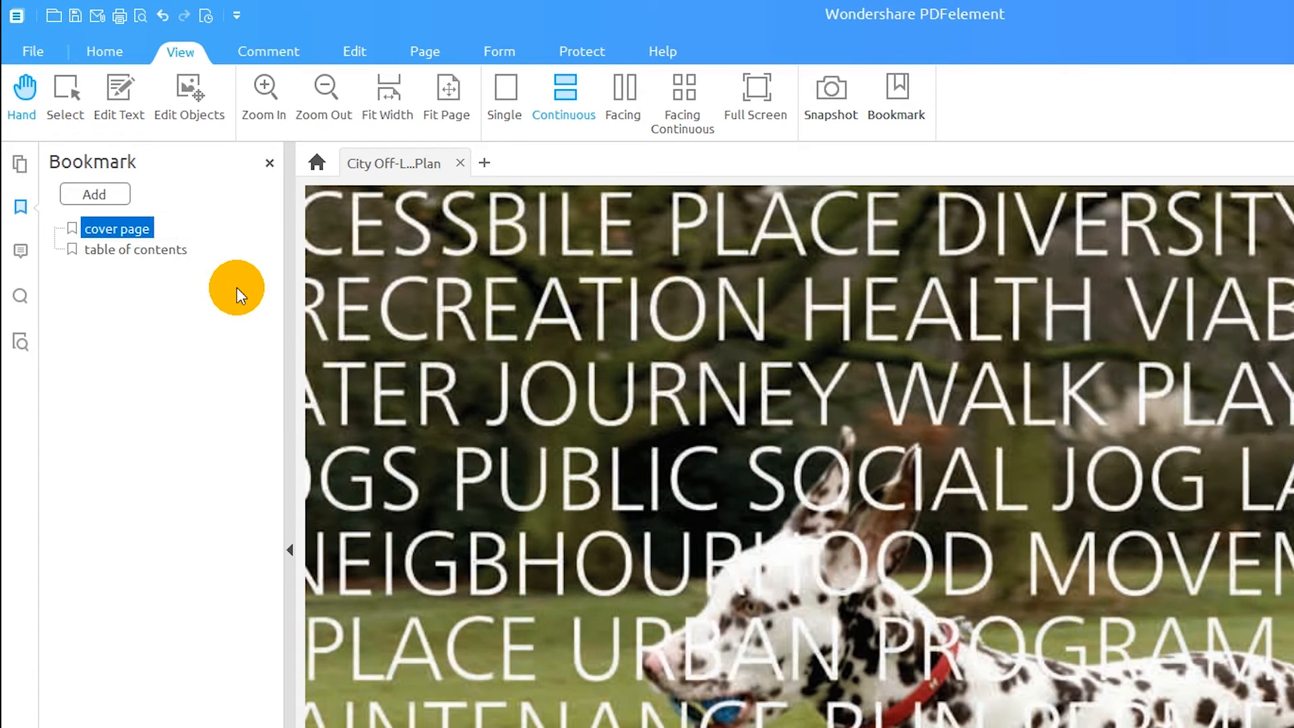
# - Add child bookmark 'subtitle page' under cover page and test jumping between bookmarks
pyautogui.rightClick(117, 229)
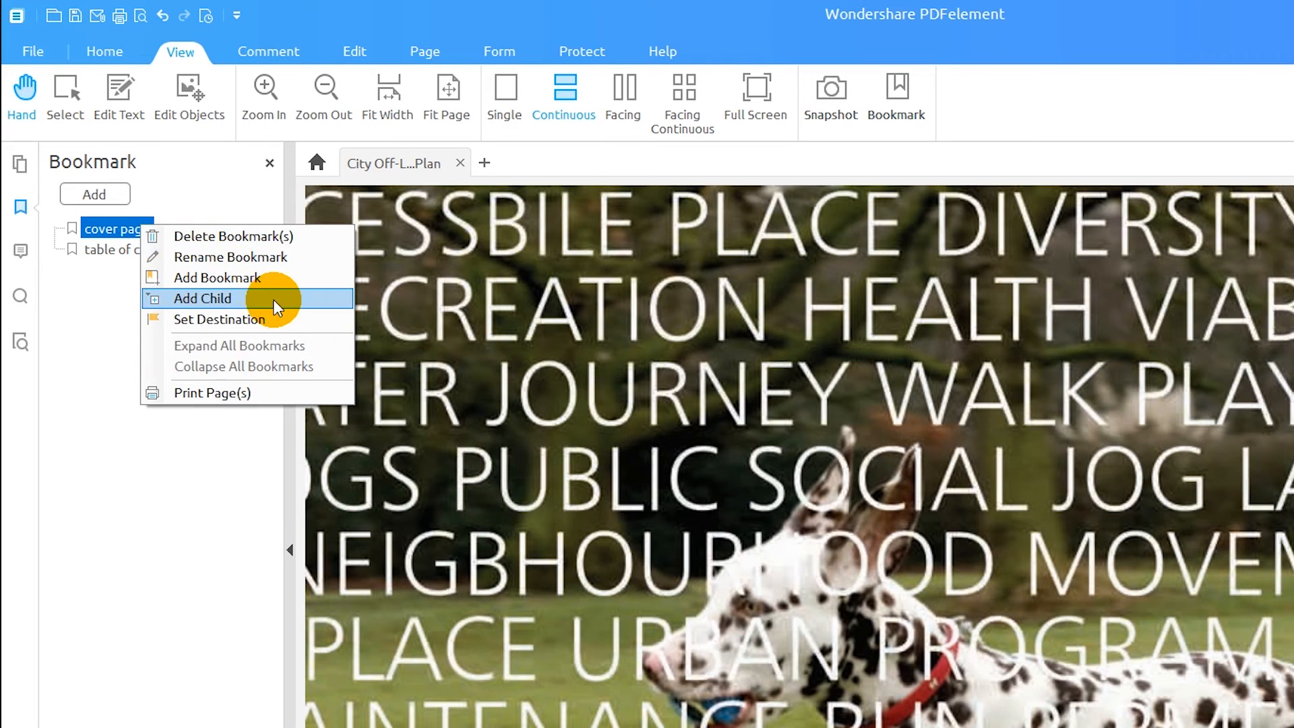
pyautogui.click(201, 298)
pyautogui.write('subtitle page')
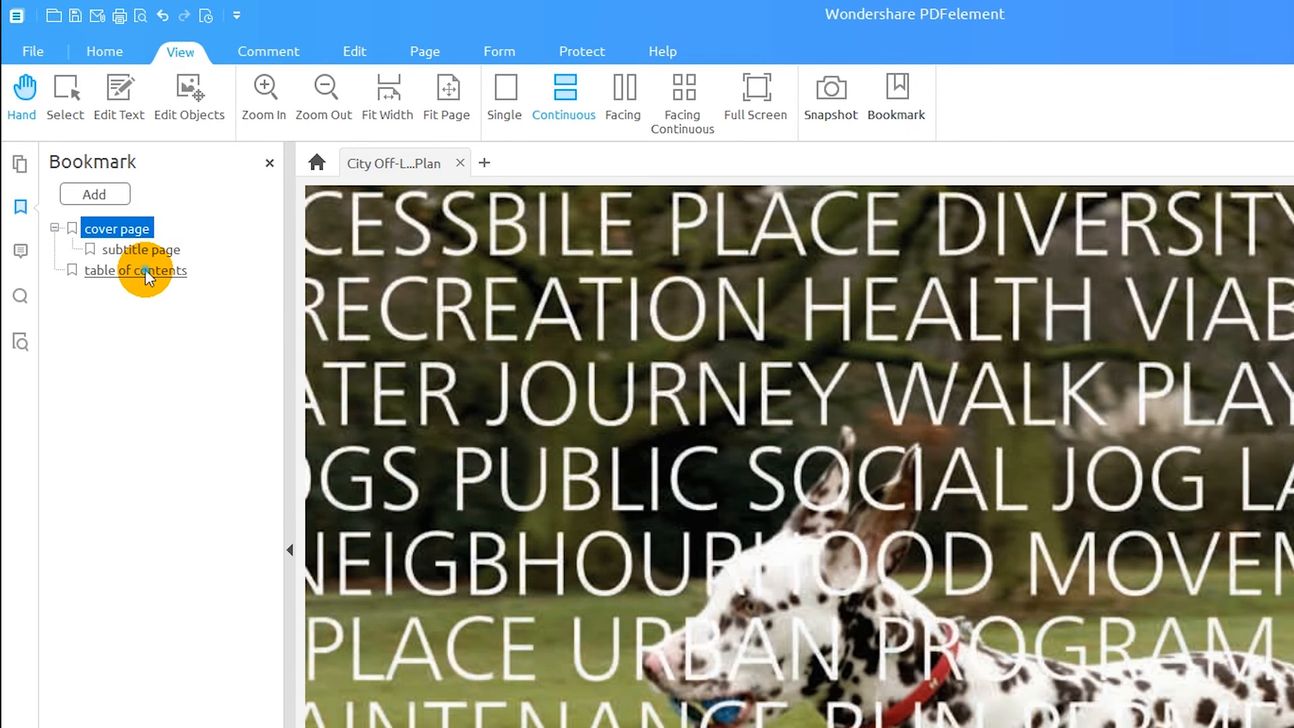
pyautogui.click(136, 270)
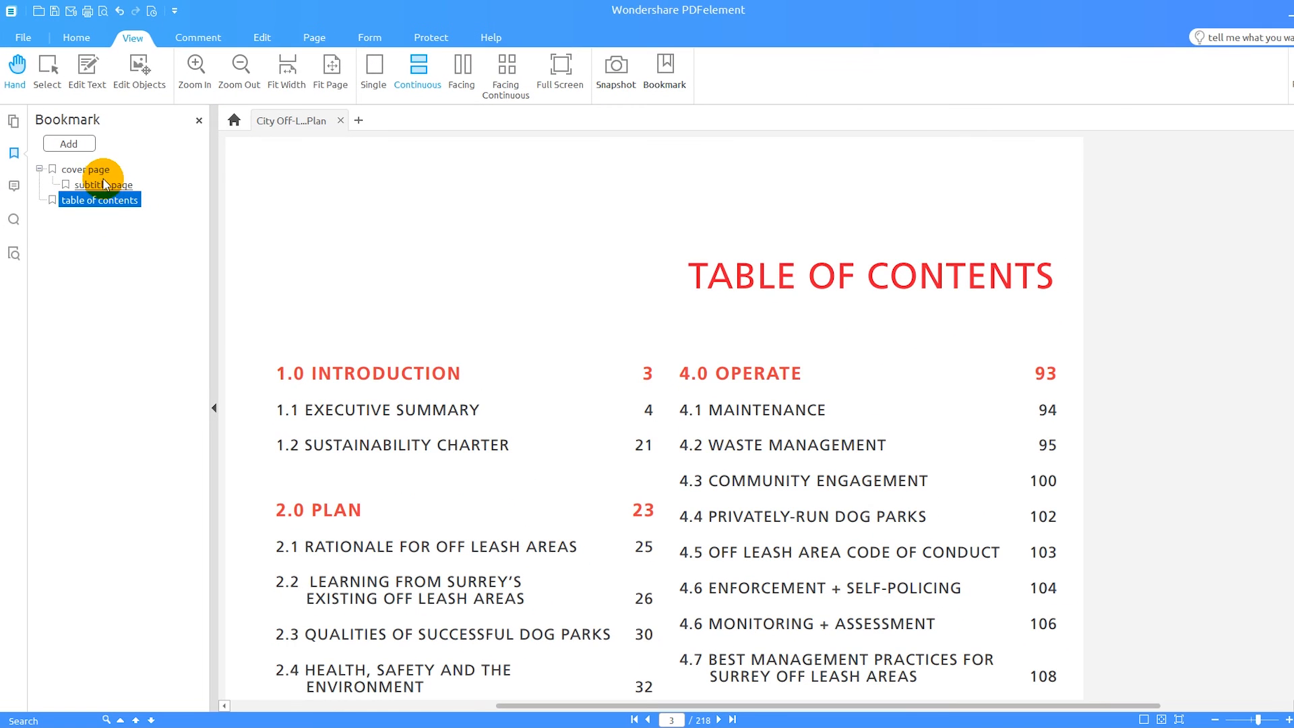
pyautogui.click(86, 169)
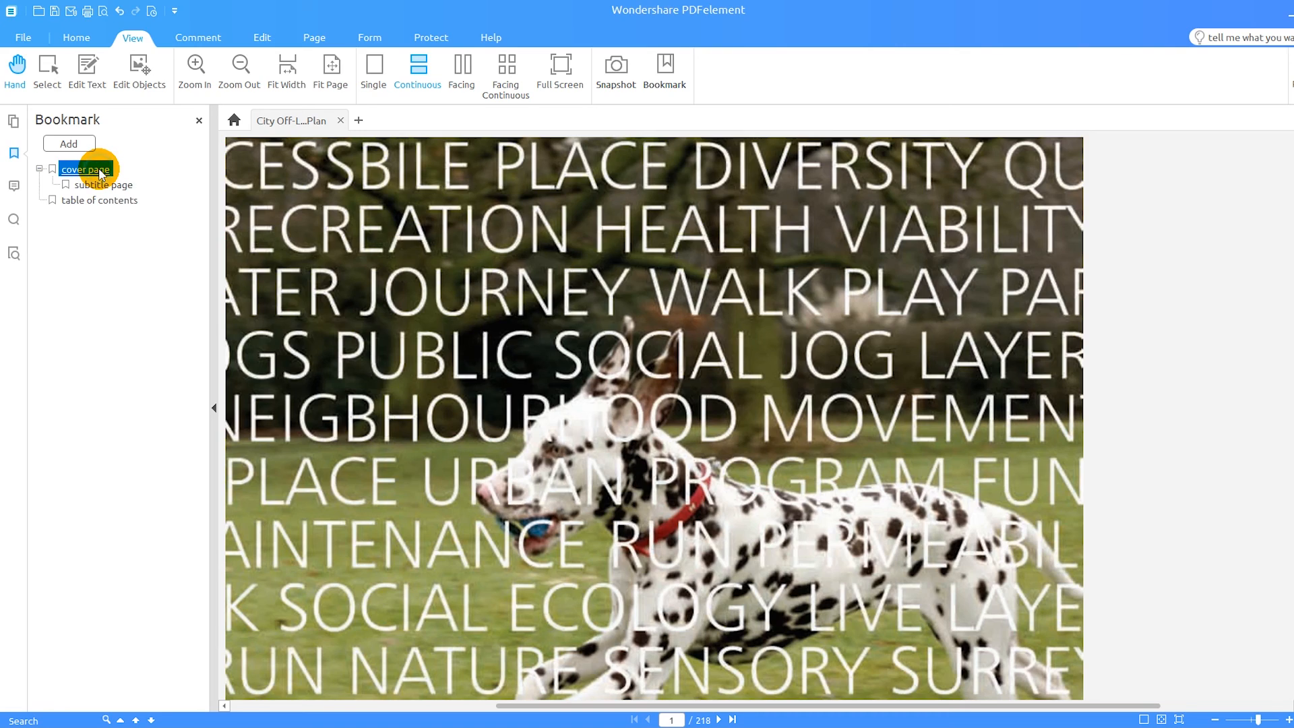